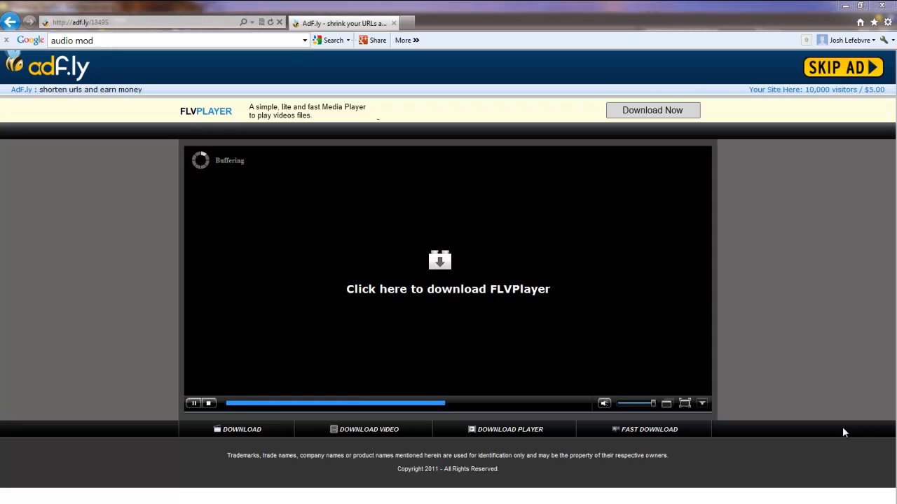
pyautogui.moveTo(457, 357)
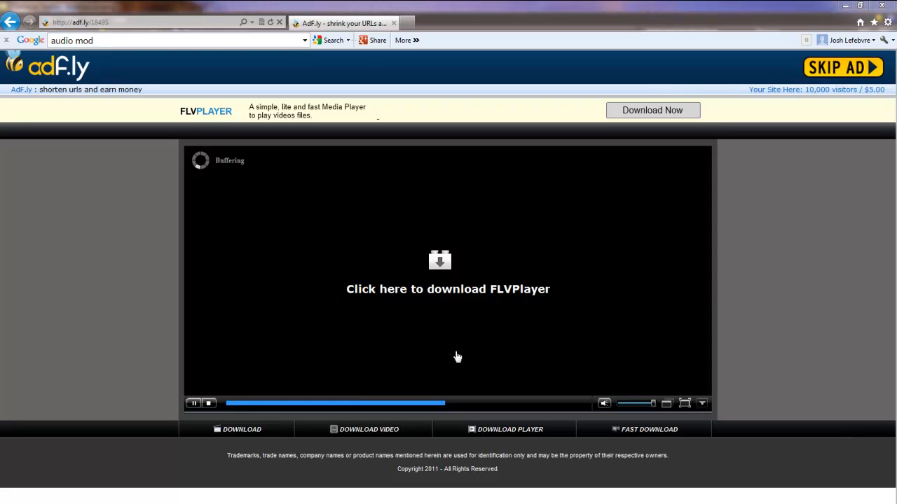
pyautogui.moveTo(179, 324)
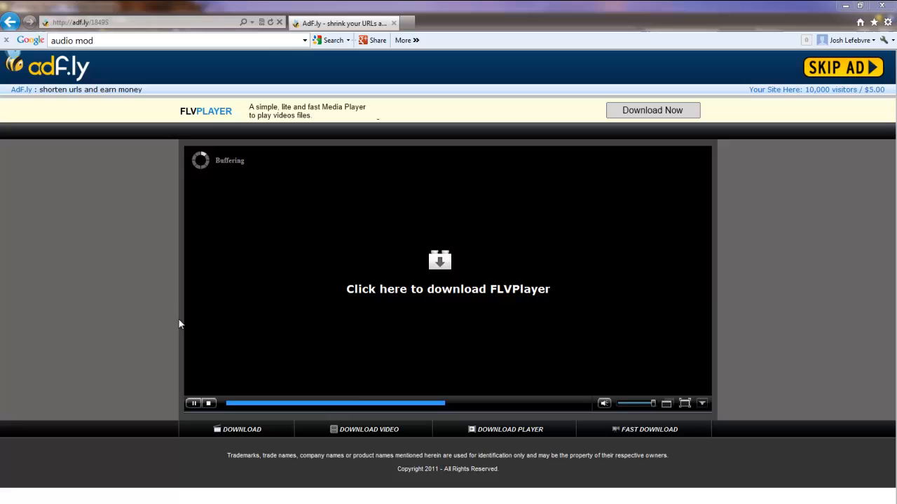
pyautogui.moveTo(178, 317)
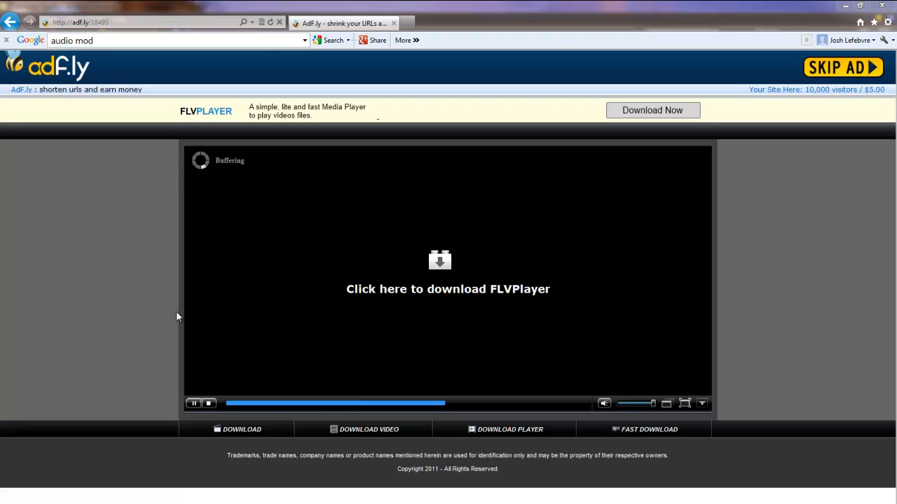
pyautogui.moveTo(101, 296)
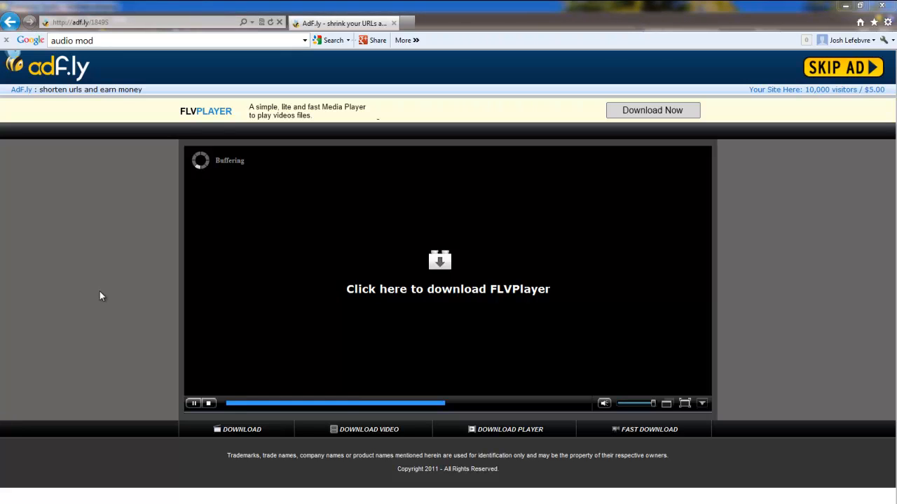
pyautogui.moveTo(460, 122)
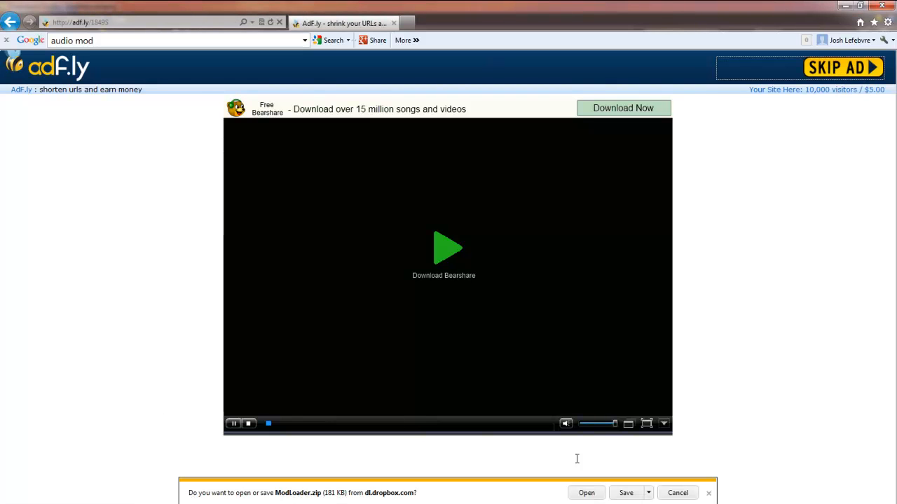
# - Save ModLoader.zip to the minecraft mods folder, overwriting the existing copy
pyautogui.click(626, 492)
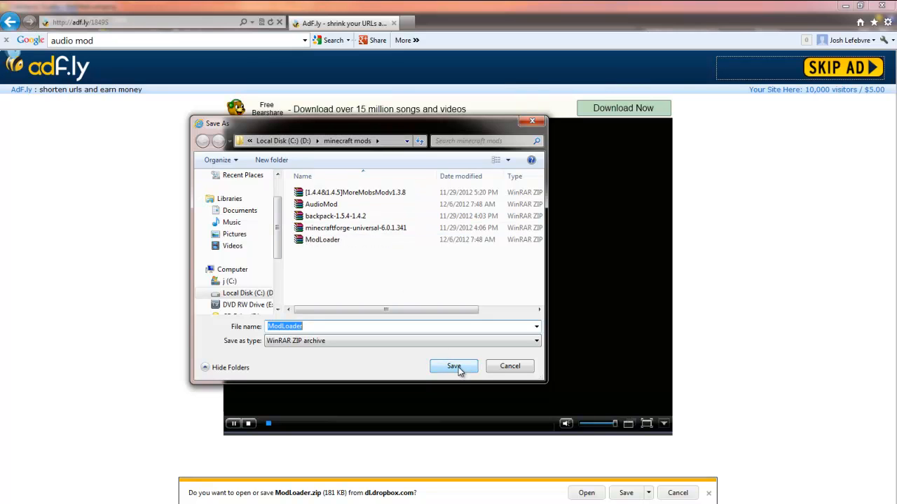
pyautogui.click(453, 366)
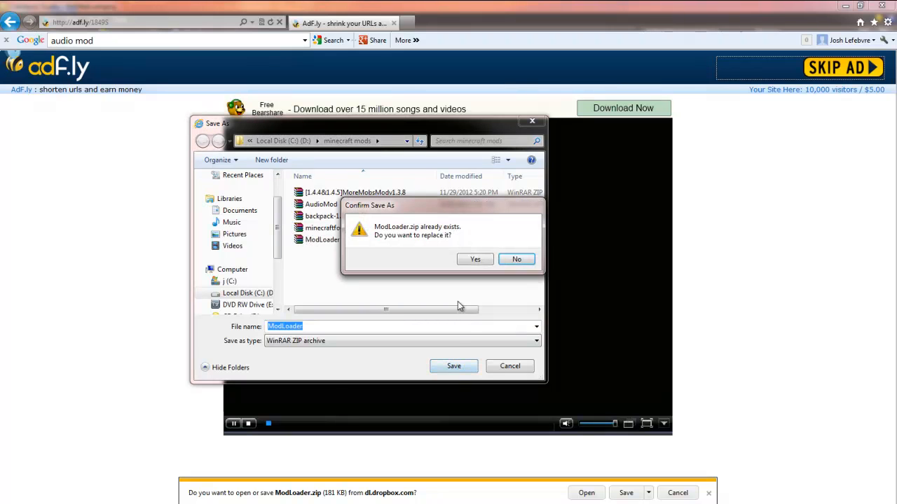
pyautogui.click(475, 259)
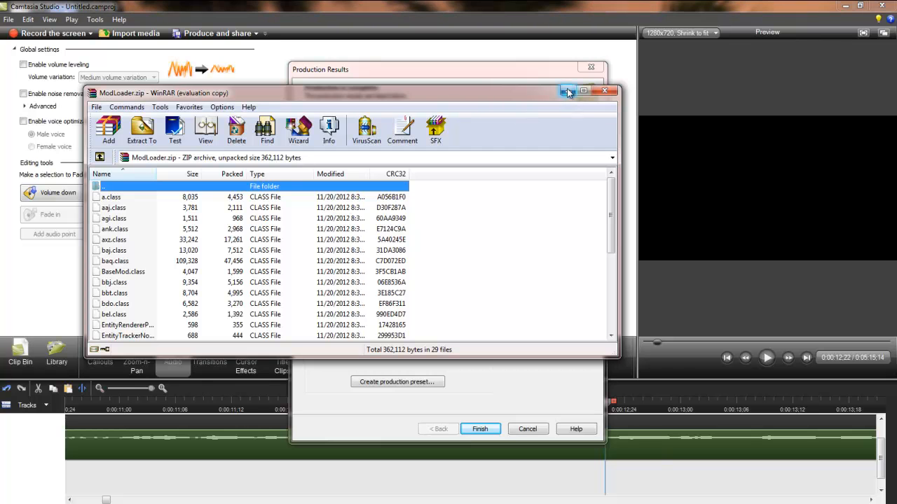
# - Minimize WinRAR and search %appdata% from the Start Menu to reach .minecraft
pyautogui.click(568, 92)
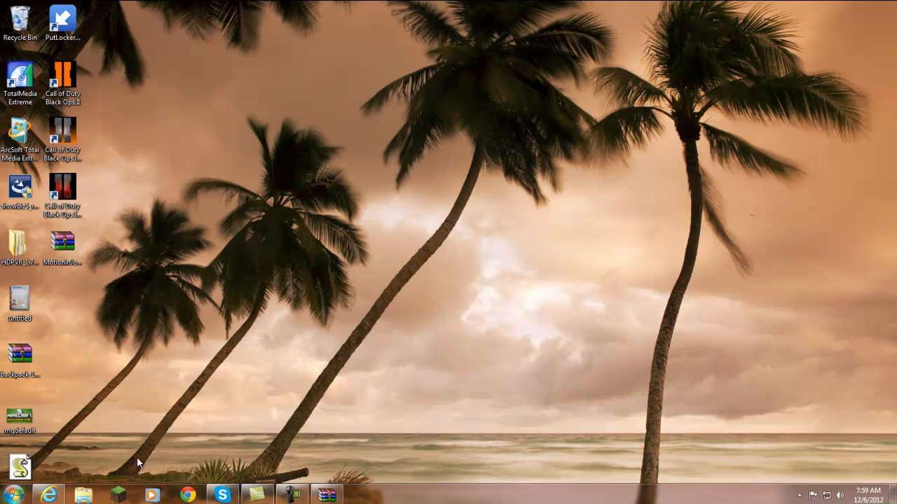
pyautogui.click(12, 495)
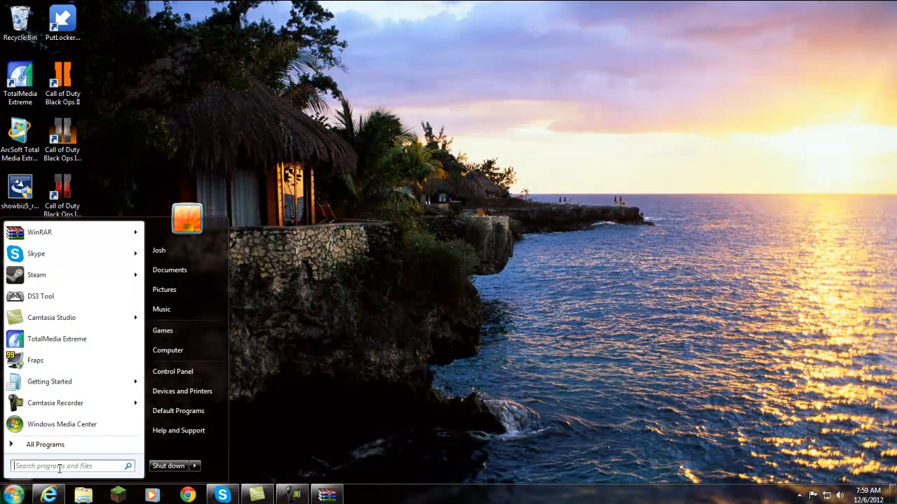
pyautogui.write('%')
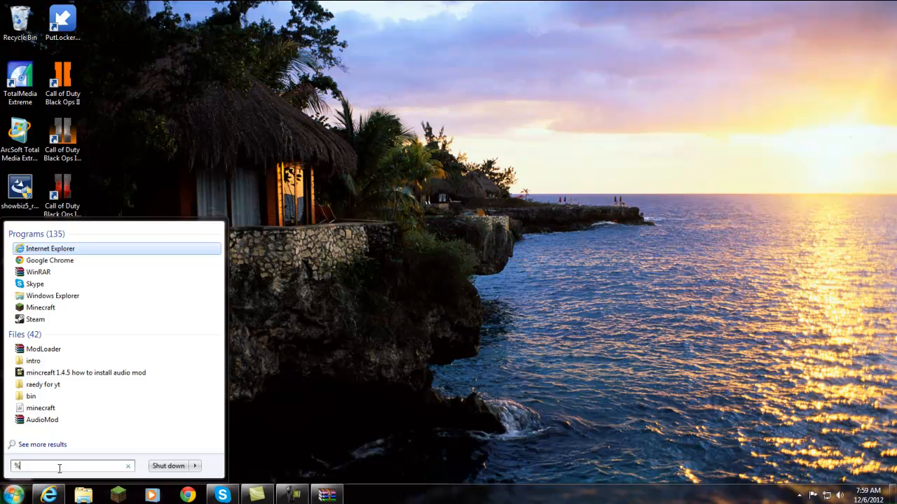
pyautogui.write('appdata')
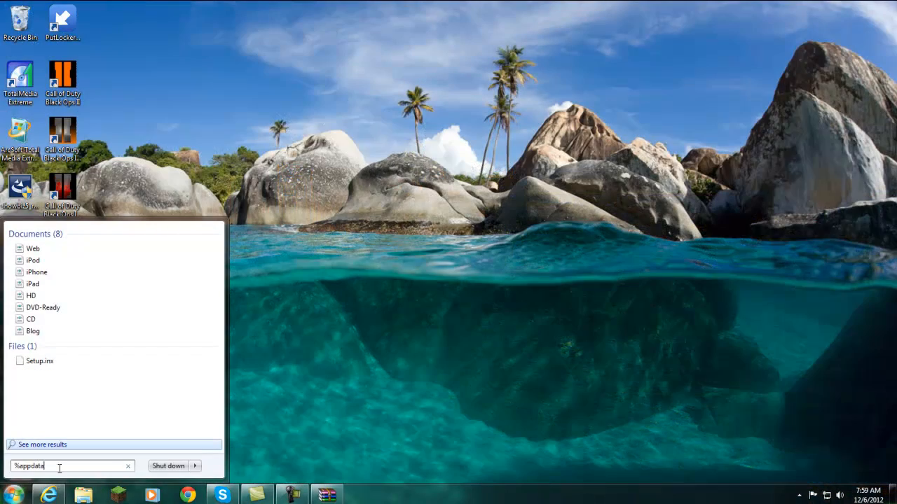
pyautogui.write('%')
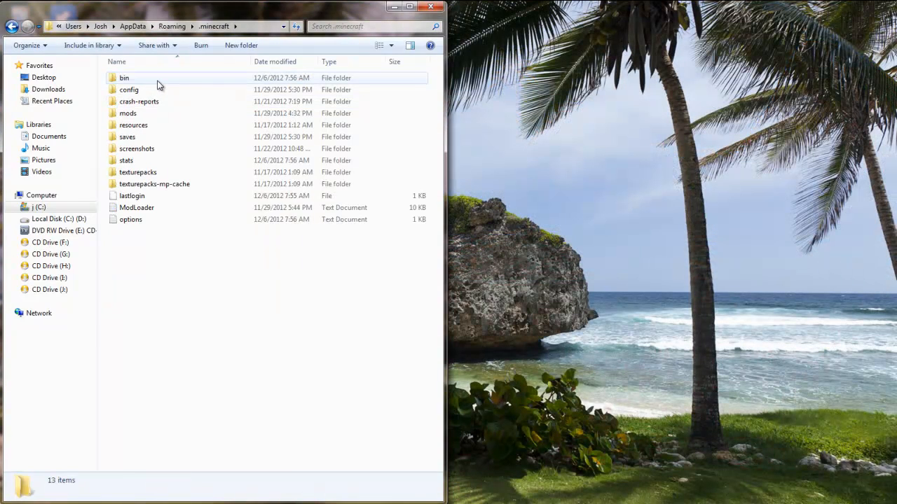
# - Open minecraft.jar from the bin folder with WinRAR archiver
pyautogui.doubleClick(124, 78)
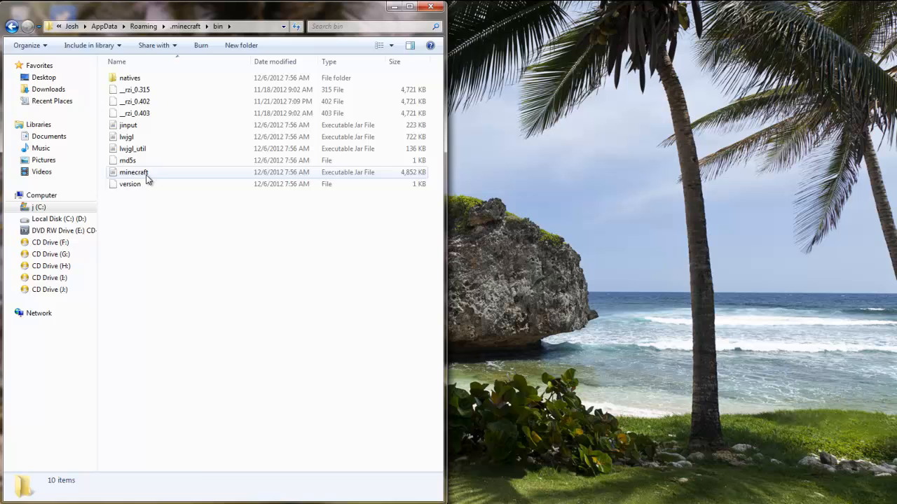
pyautogui.click(134, 172)
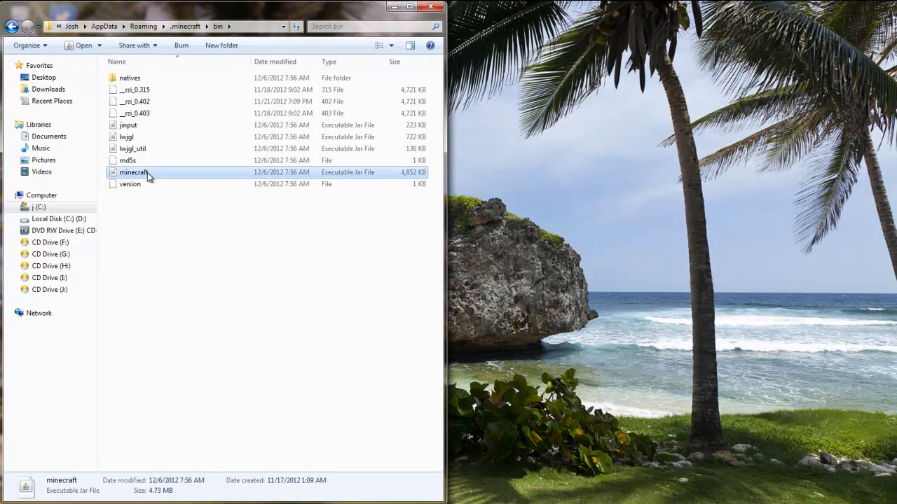
pyautogui.rightClick(133, 172)
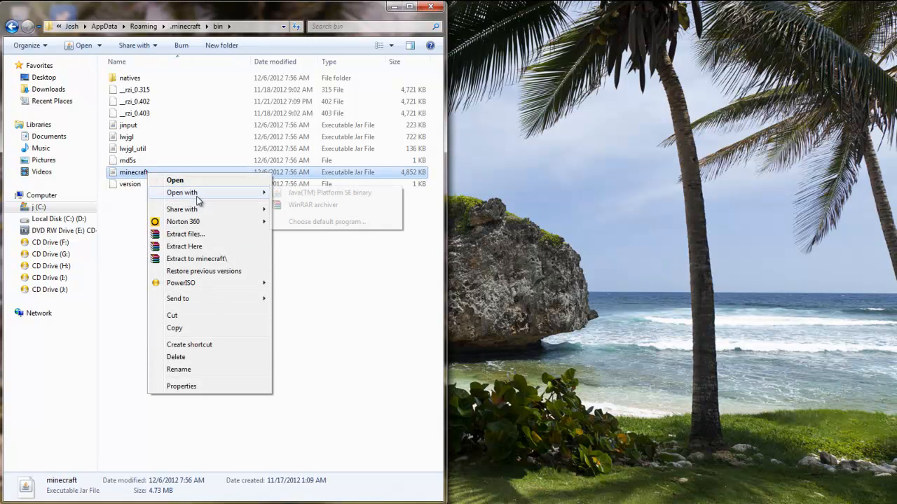
pyautogui.click(313, 205)
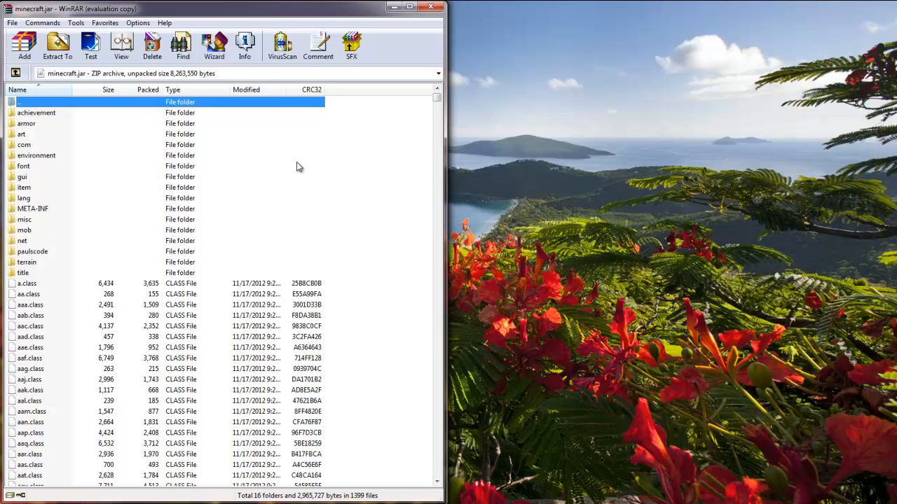
pyautogui.moveTo(261, 163)
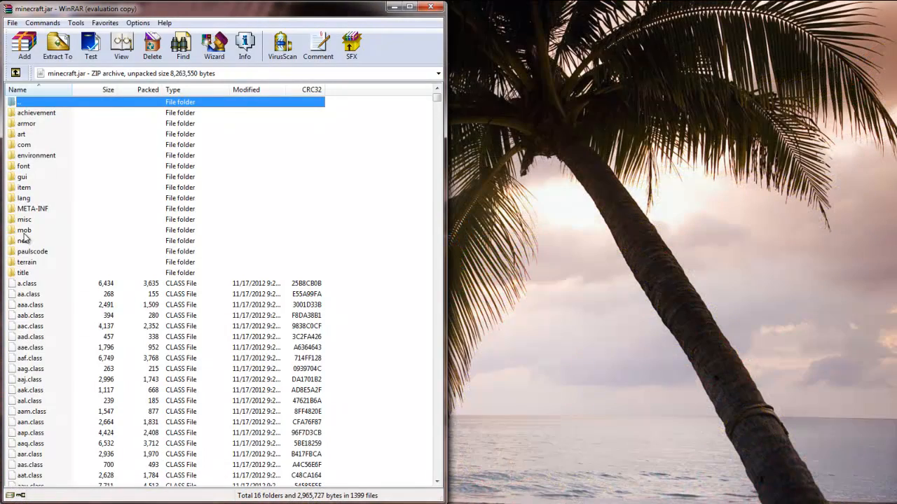
pyautogui.moveTo(408, 232)
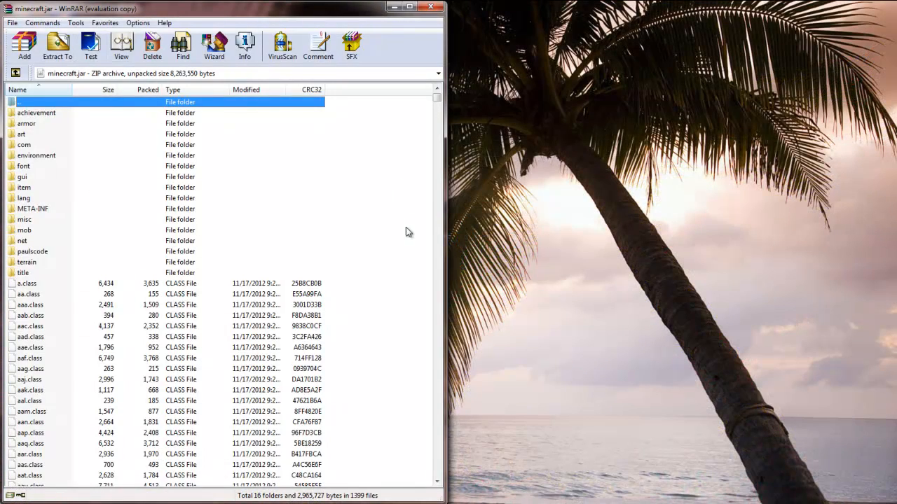
pyautogui.moveTo(68, 195)
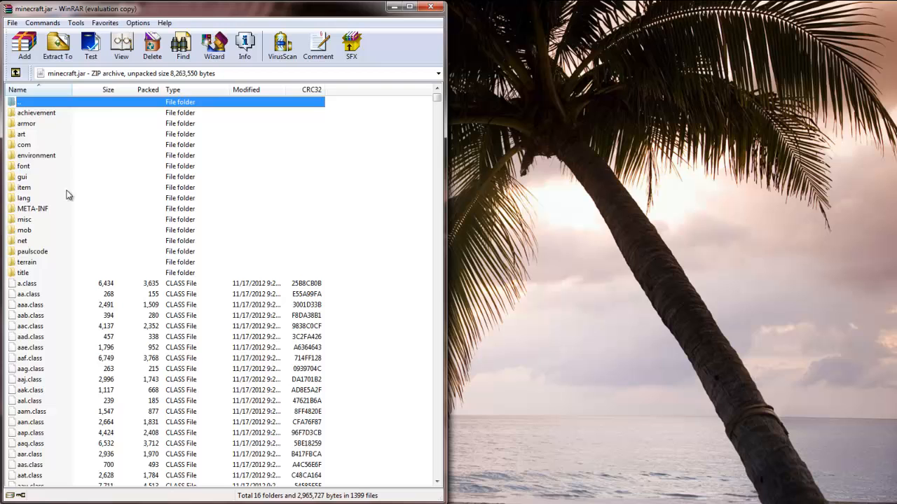
# - Delete the META-INF folder from minecraft.jar and confirm
pyautogui.click(33, 209)
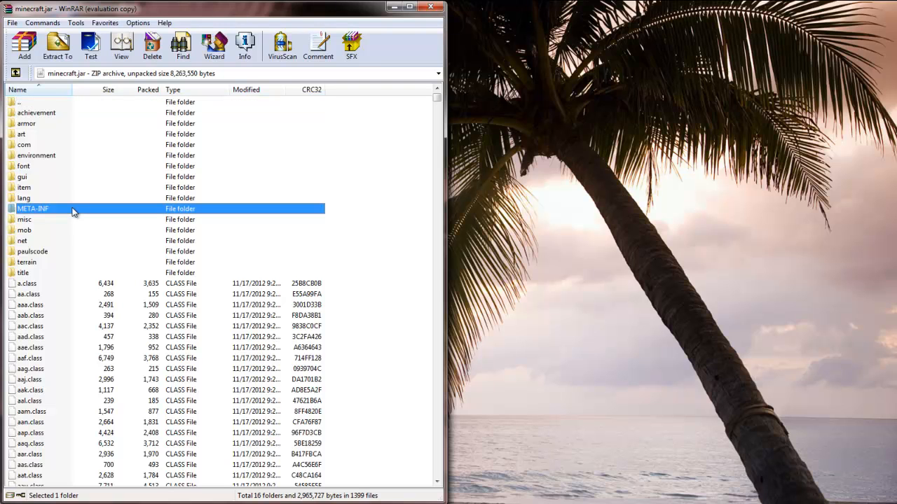
pyautogui.moveTo(73, 181)
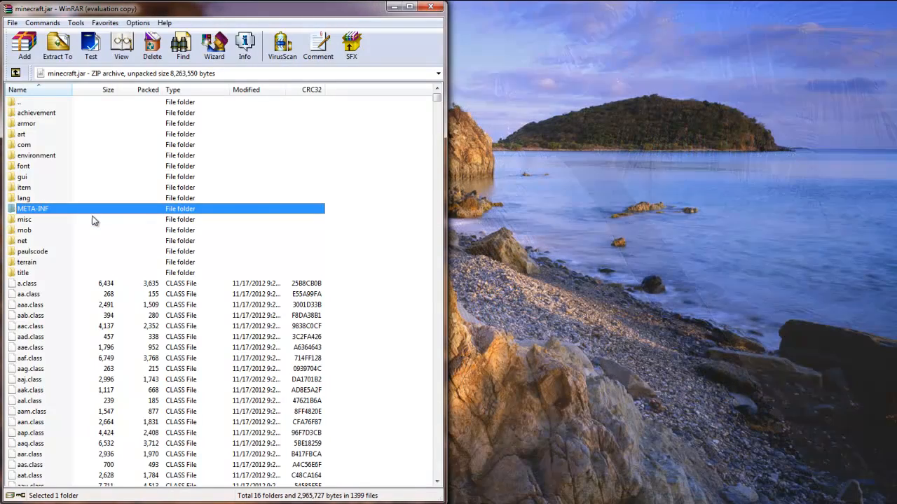
pyautogui.moveTo(118, 182)
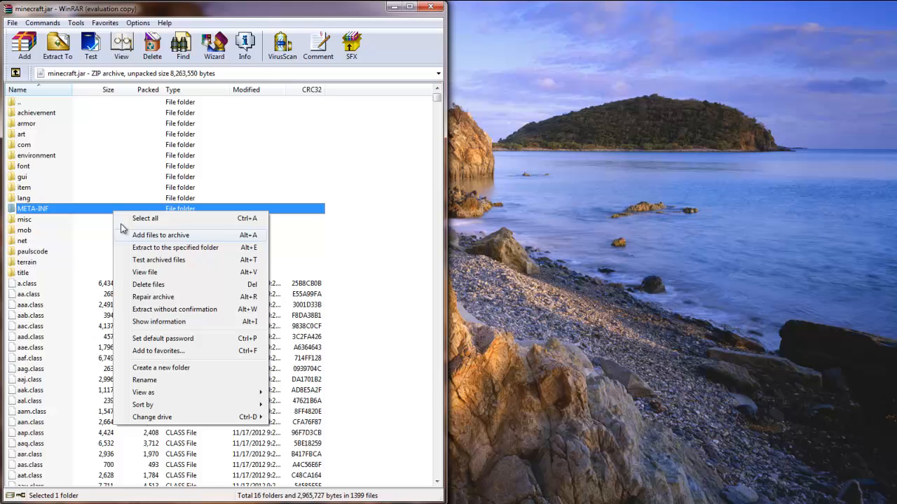
pyautogui.click(149, 284)
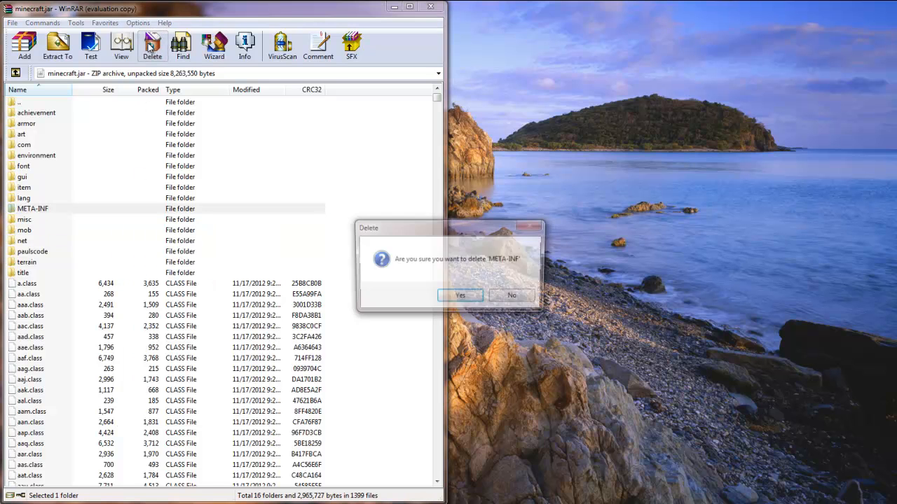
pyautogui.click(460, 295)
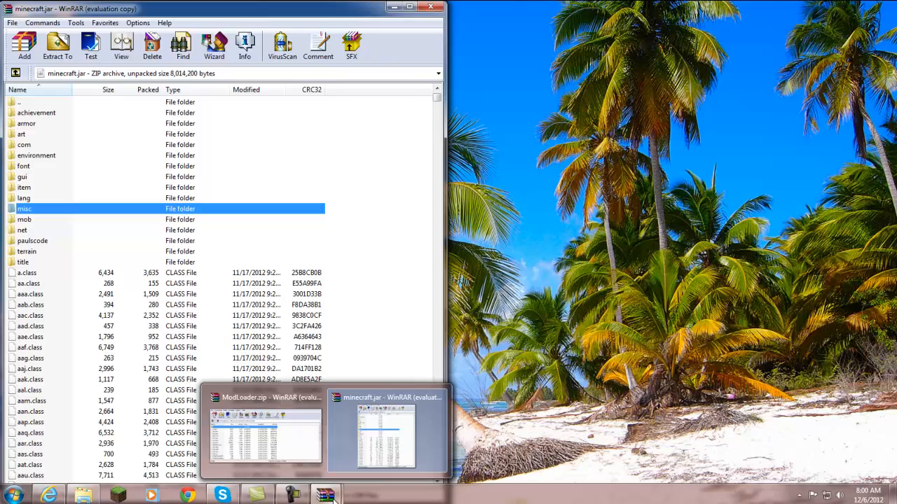
# - Switch to the ModLoader.zip window and select all 29 class files
pyautogui.click(265, 434)
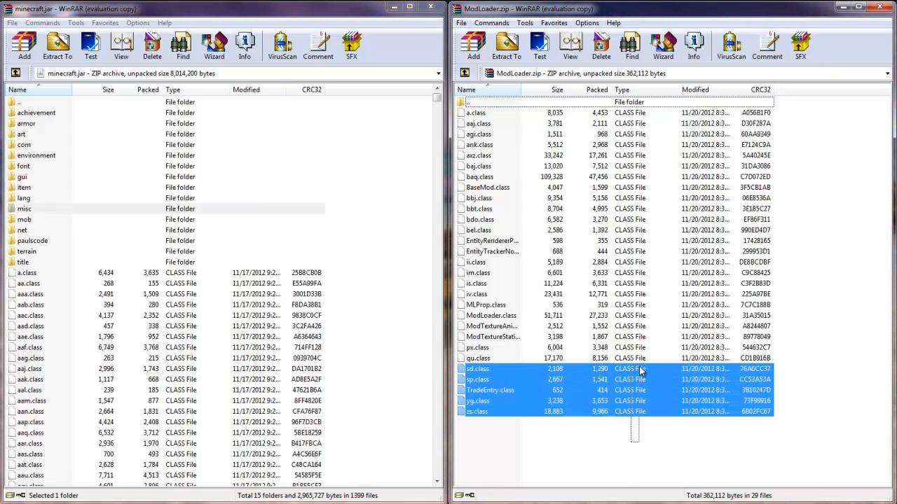
pyautogui.press('ctrl+a')
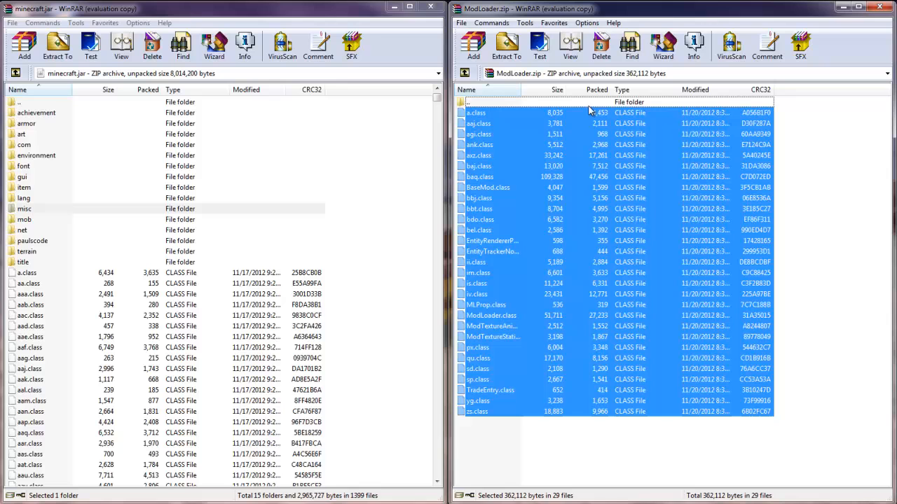
pyautogui.moveTo(553, 105)
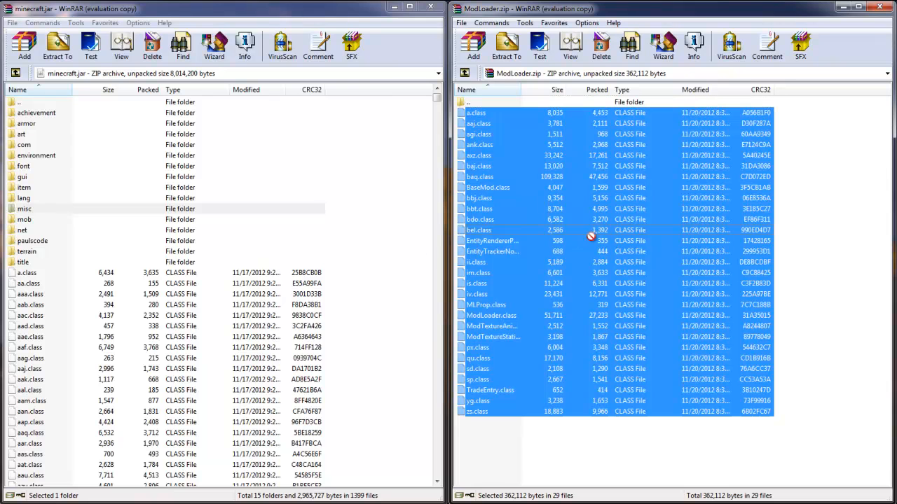
pyautogui.moveTo(684, 256)
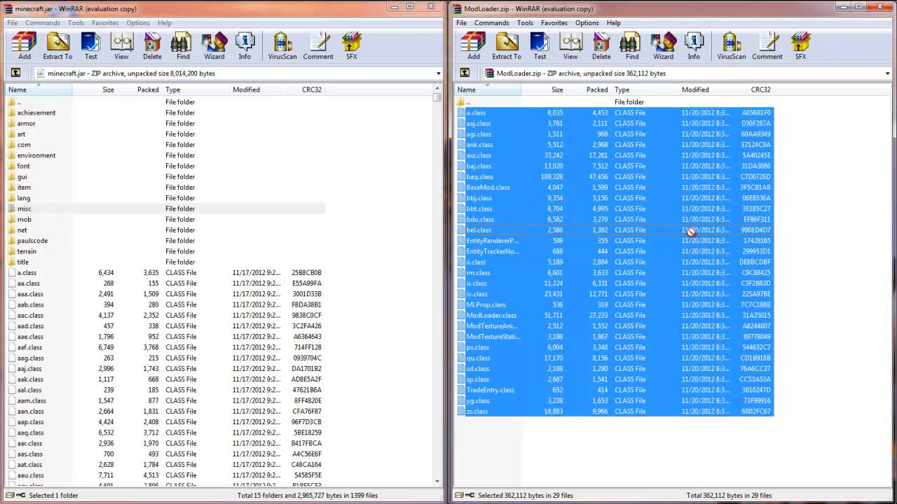
pyautogui.moveTo(184, 174)
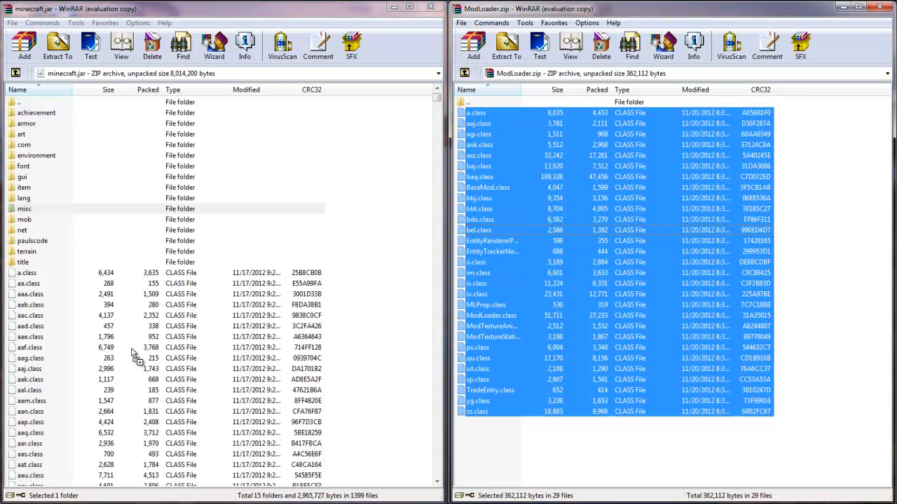
# - Drop the ModLoader files into minecraft.jar with 'Add and replace files'
pyautogui.click(24, 42)
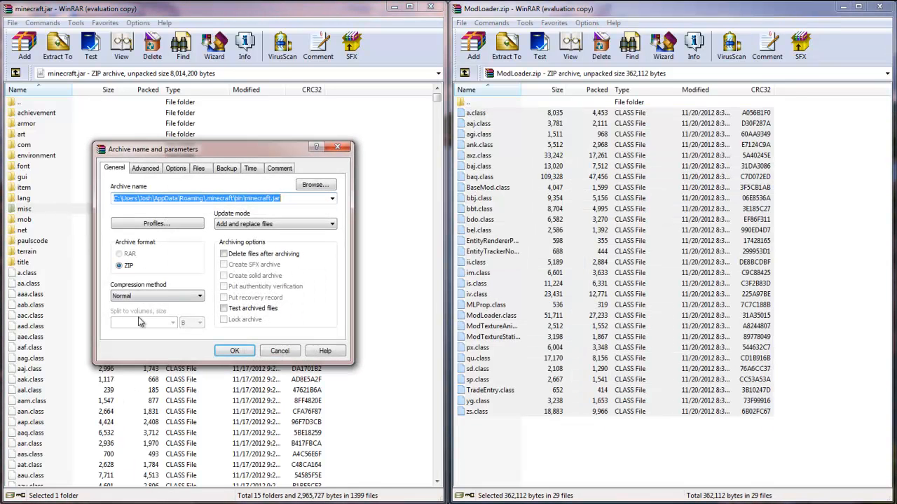
pyautogui.click(234, 351)
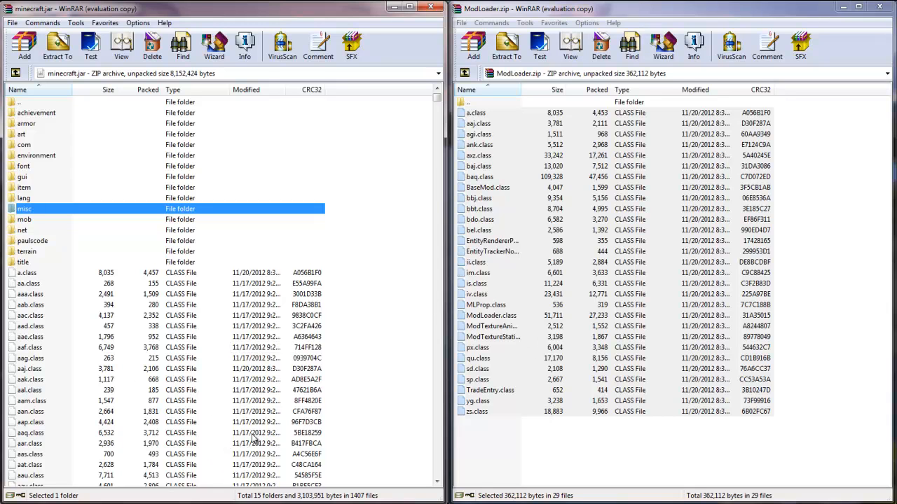
pyautogui.moveTo(147, 423)
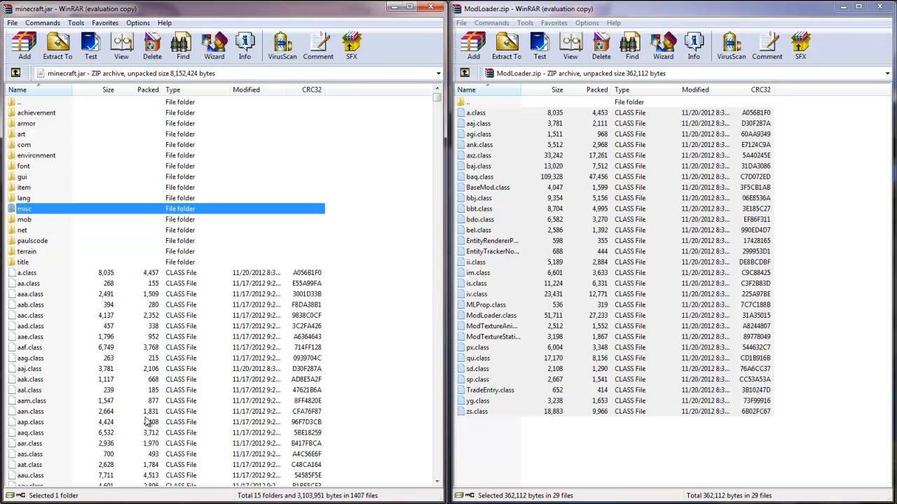